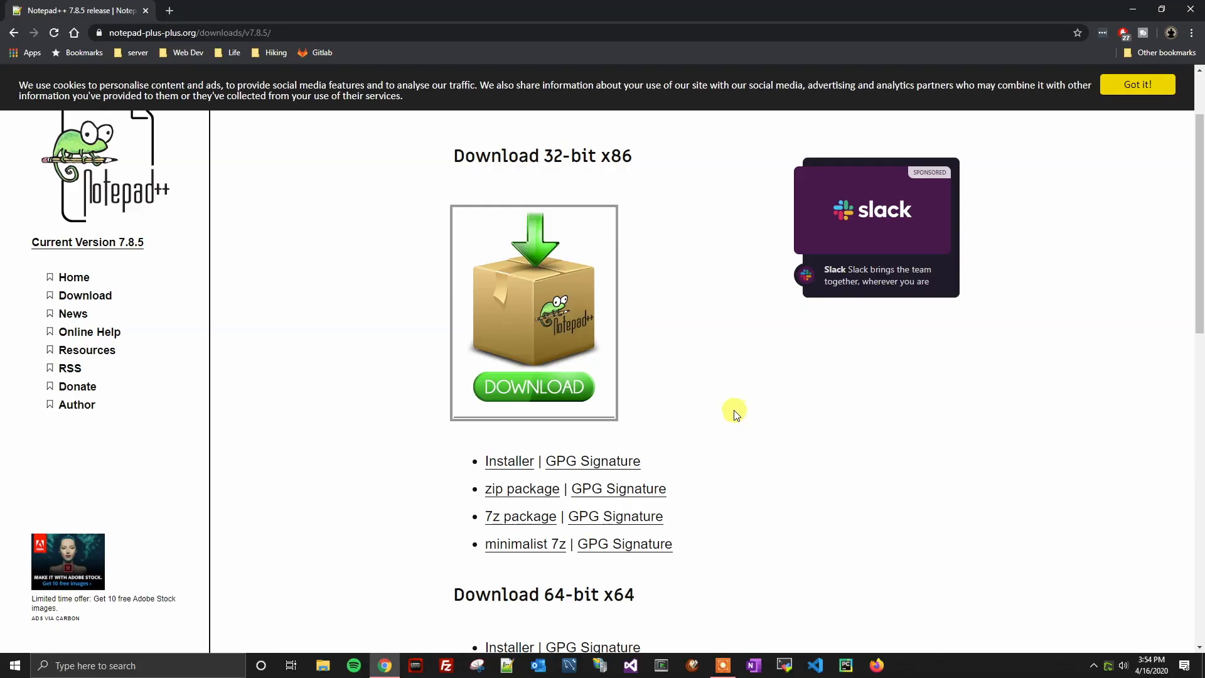
mouse_move(534, 386)
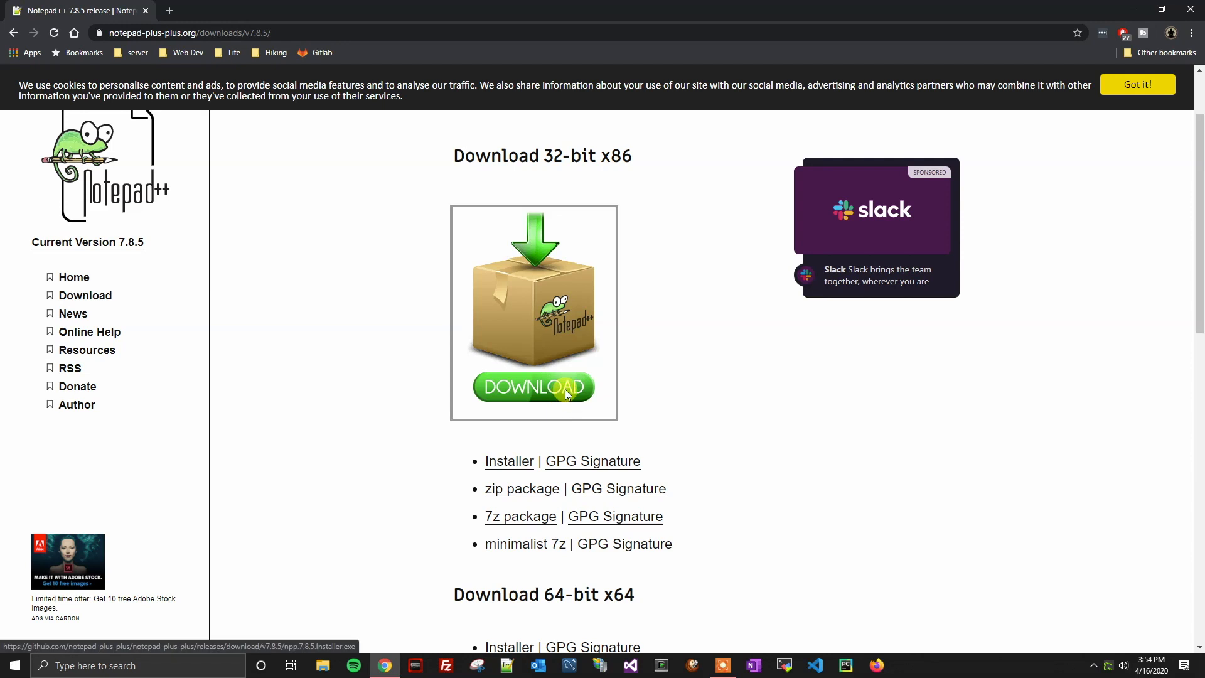
Download the 32-bit Notepad++ 7.8.5 installer and save it into the Downloads folder
click(532, 386)
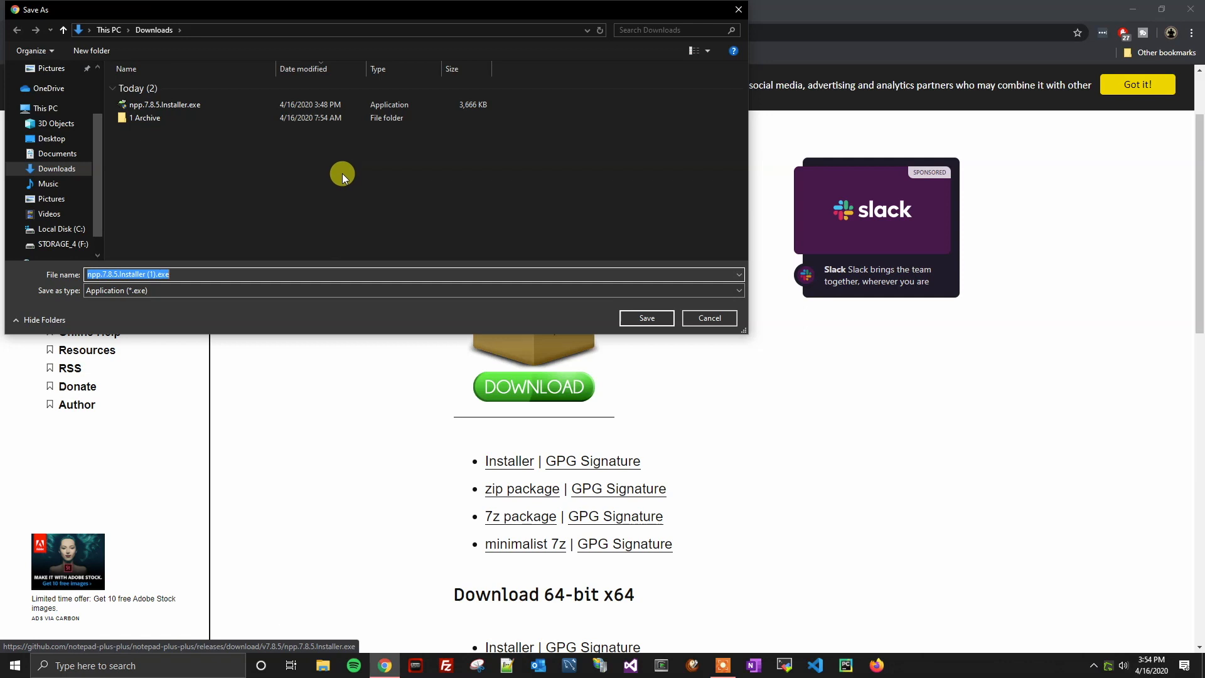
mouse_move(623, 308)
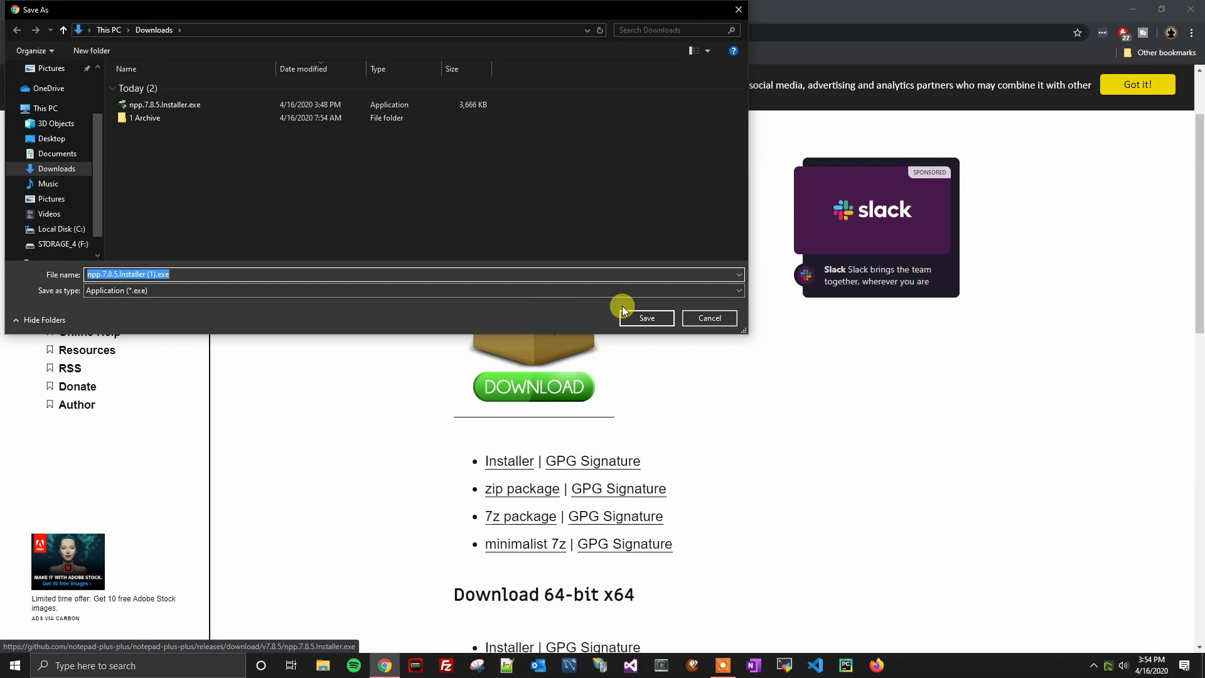
click(647, 318)
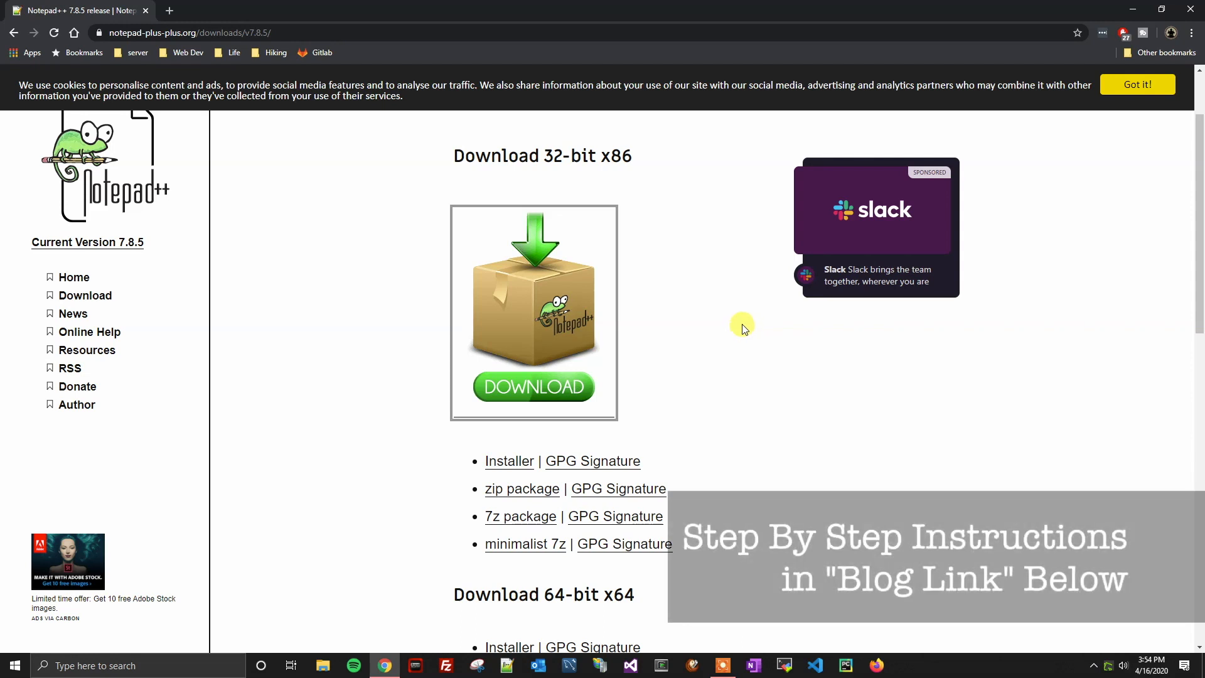
mouse_move(1191, 32)
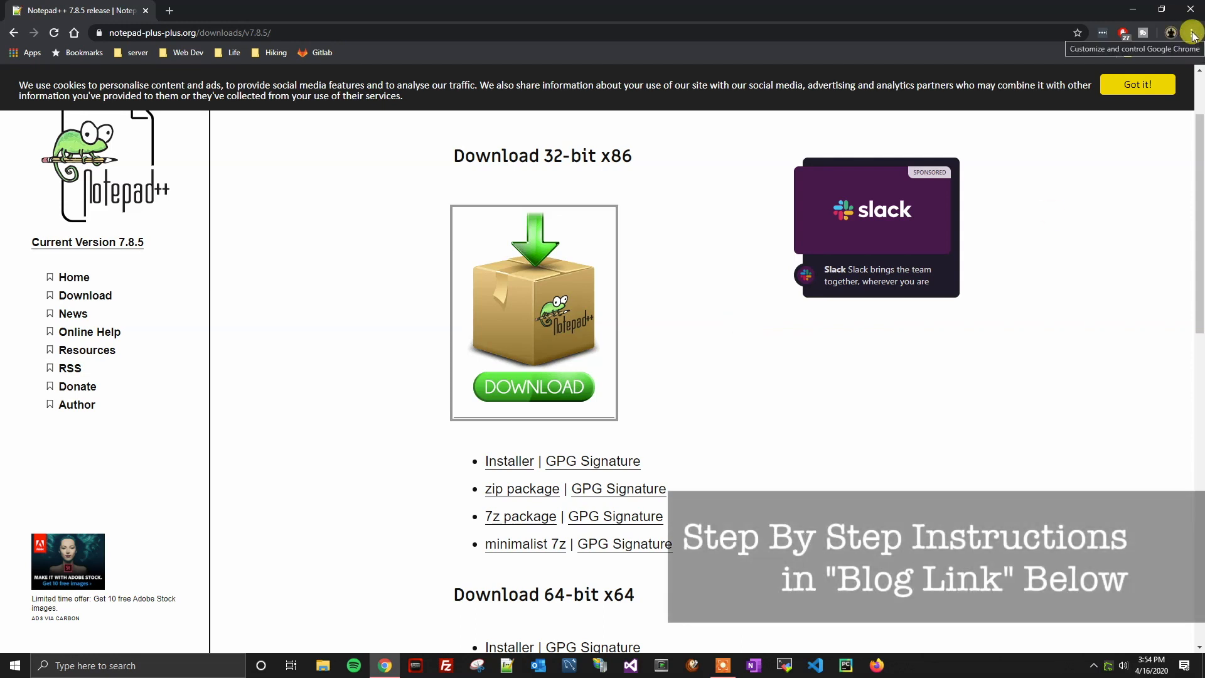
Reach Chrome's Settings page through the three-dot menu
click(1193, 32)
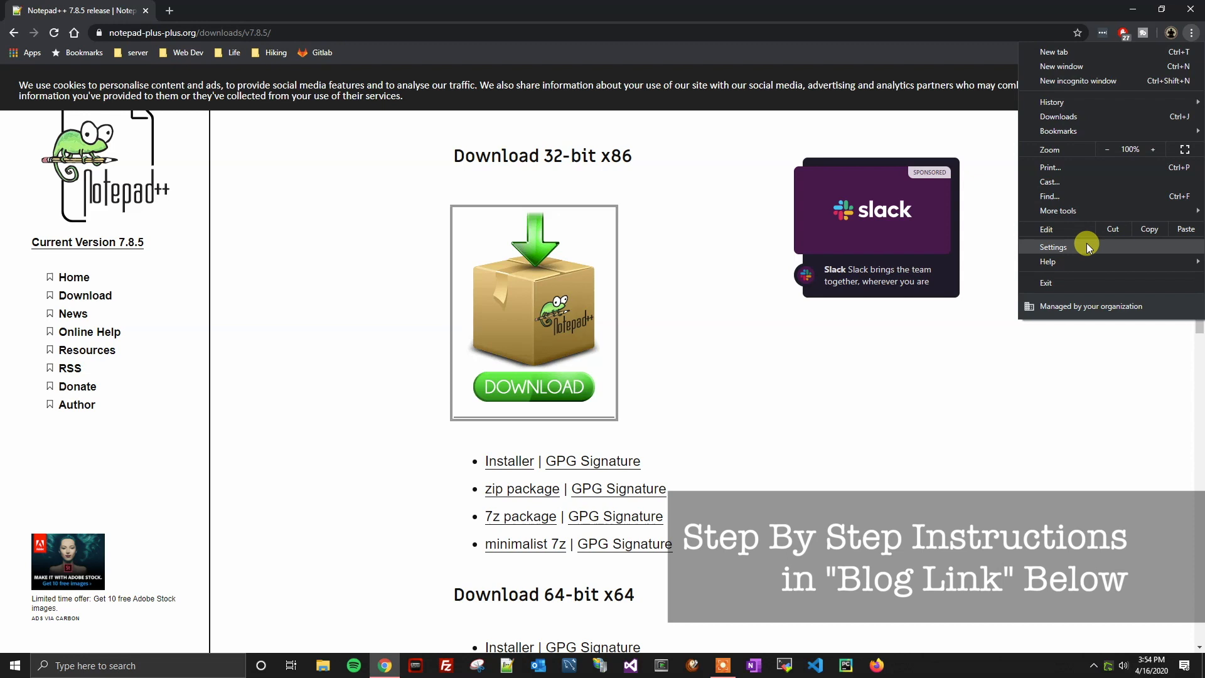
click(1053, 248)
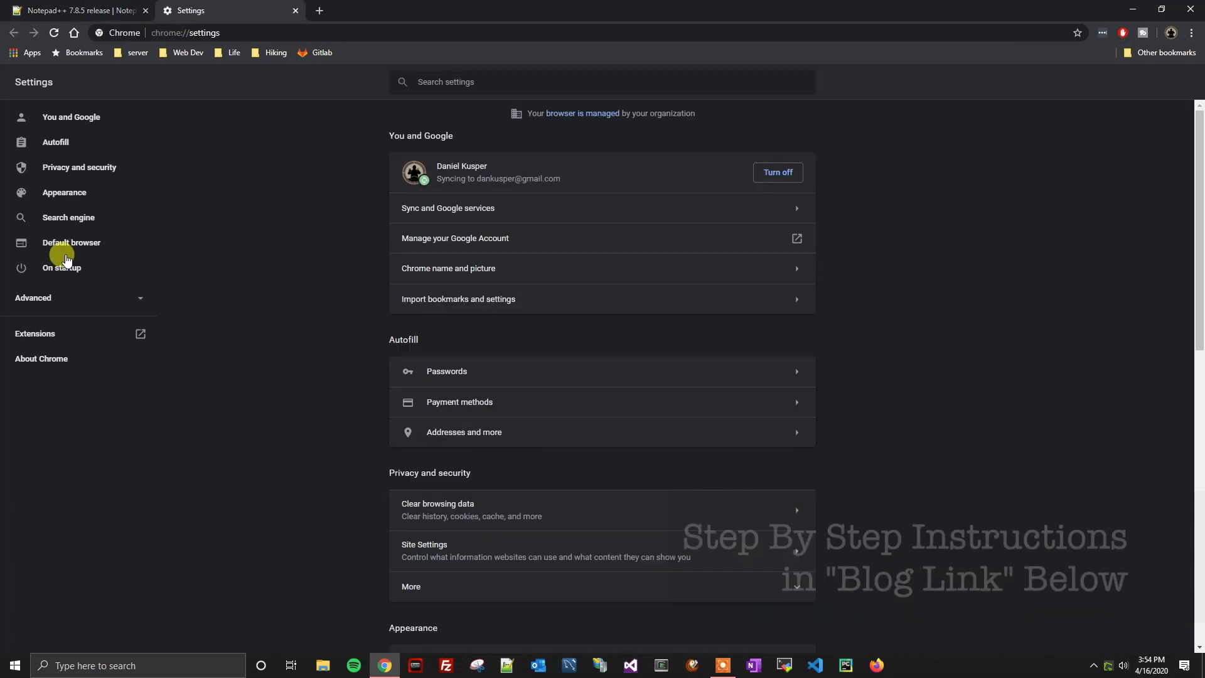
mouse_move(34, 300)
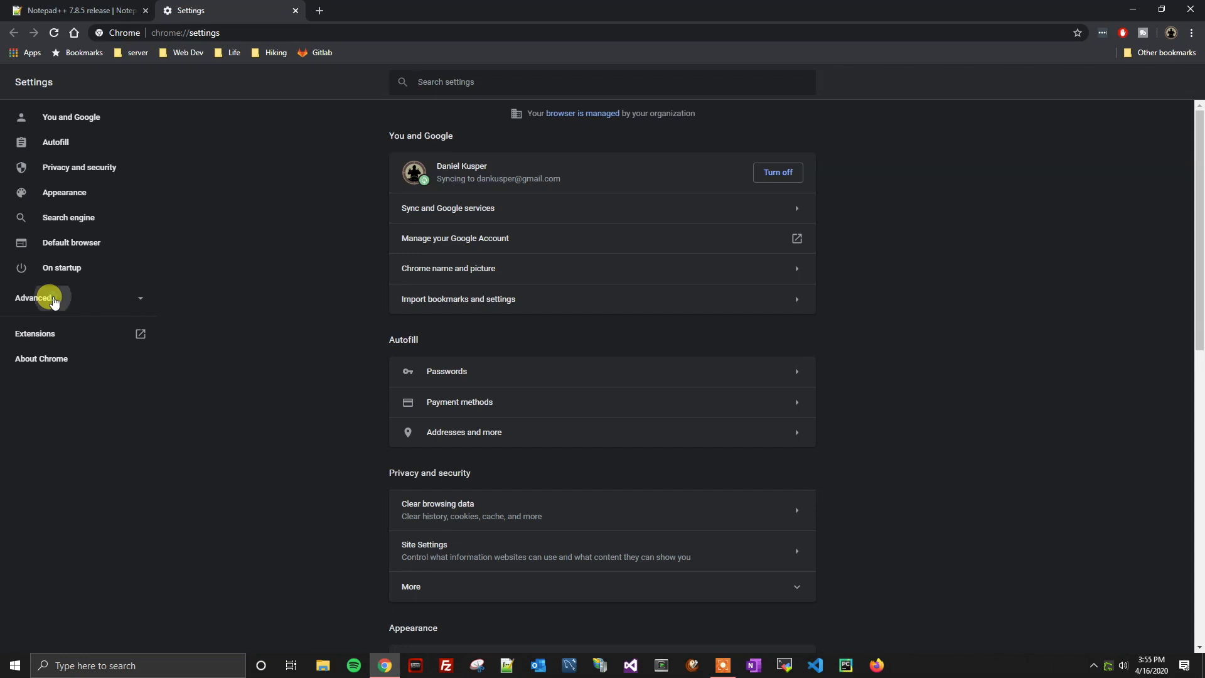
Show the Downloads section under Advanced settings with location and ask-where-to-save option
click(34, 299)
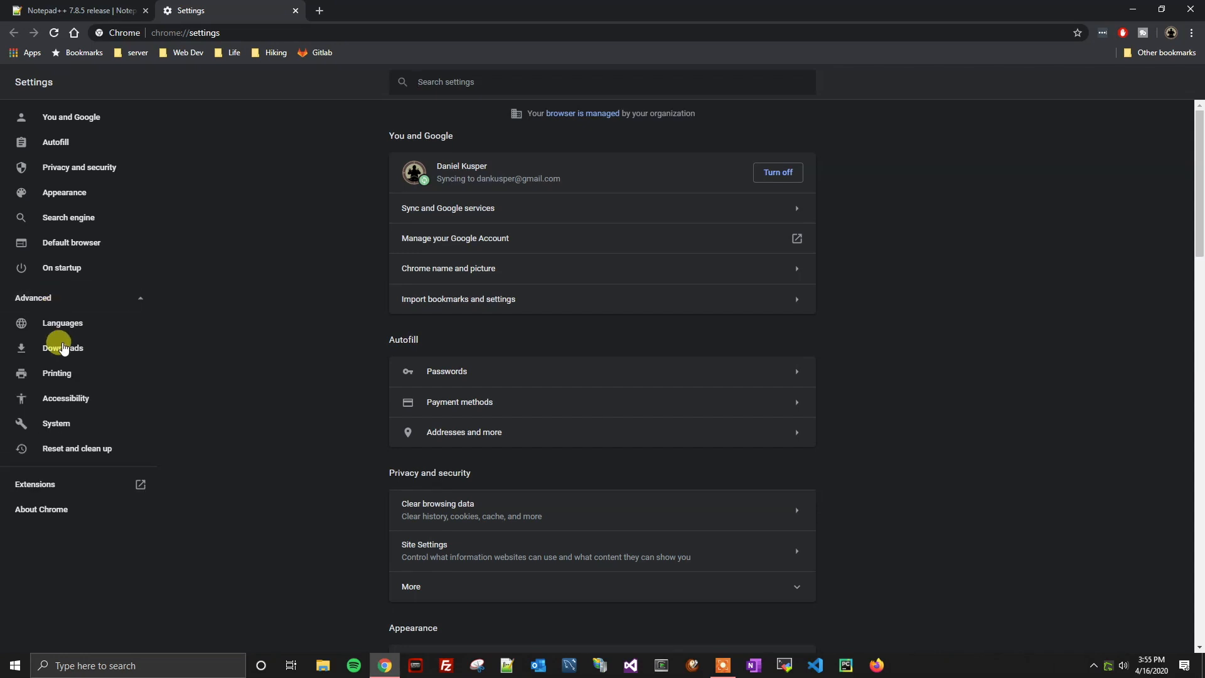
click(62, 347)
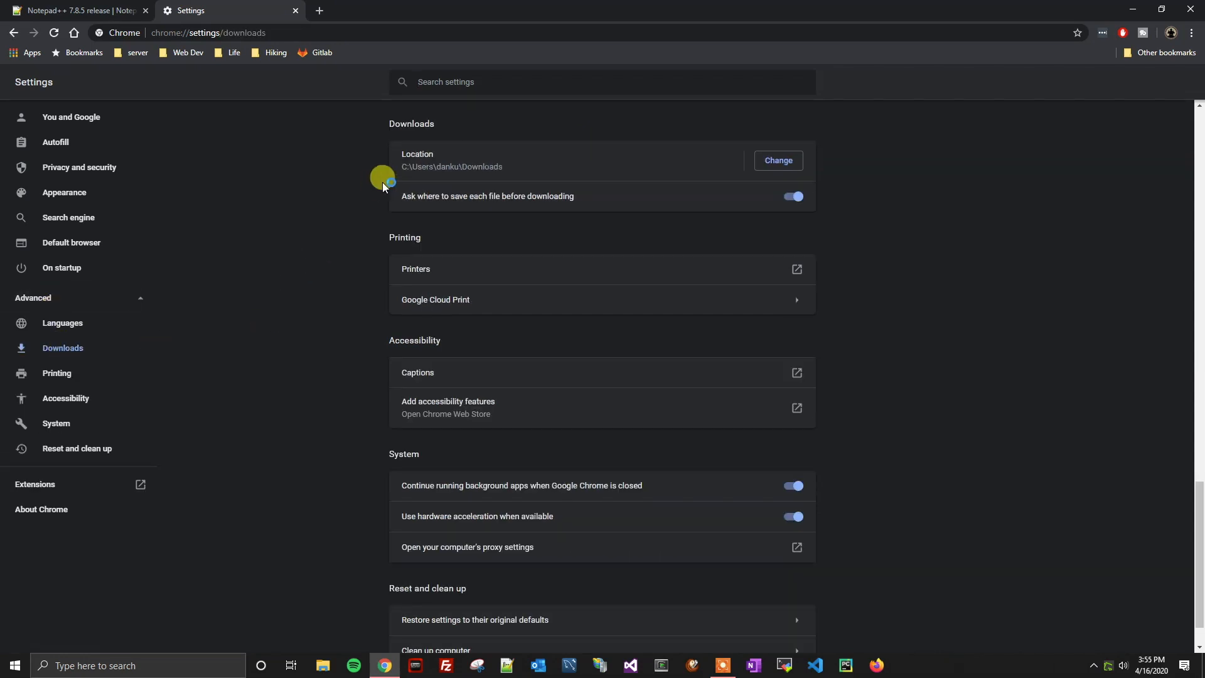
mouse_move(442, 201)
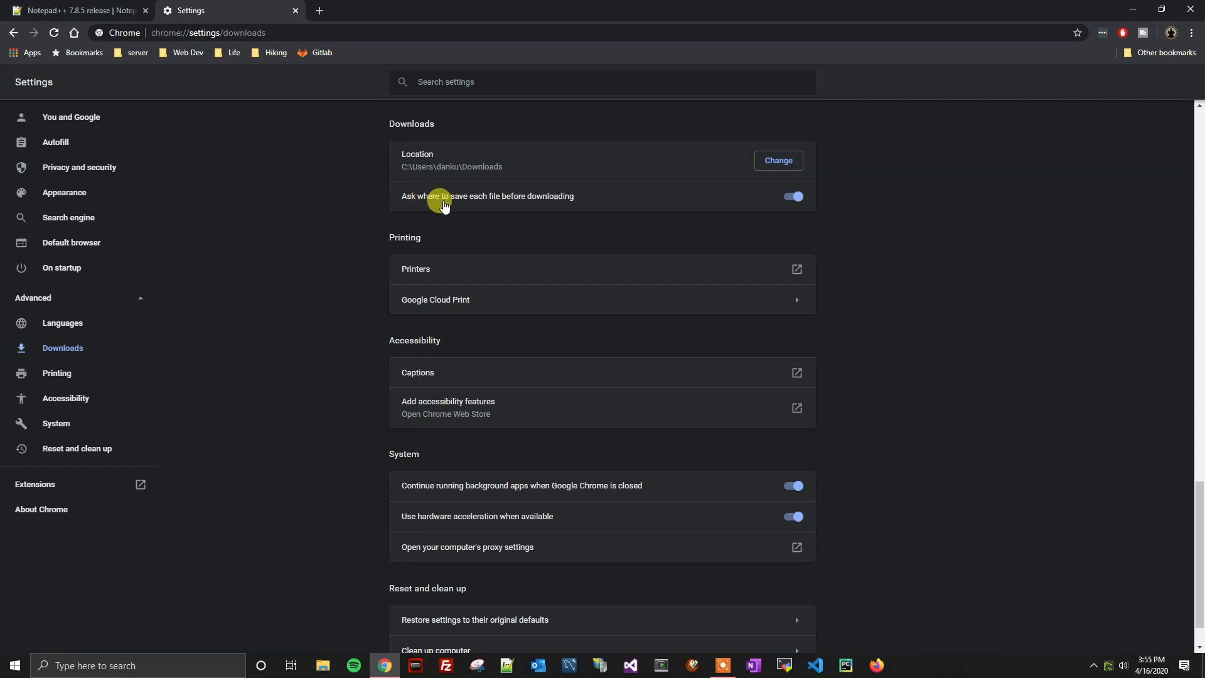
mouse_move(519, 201)
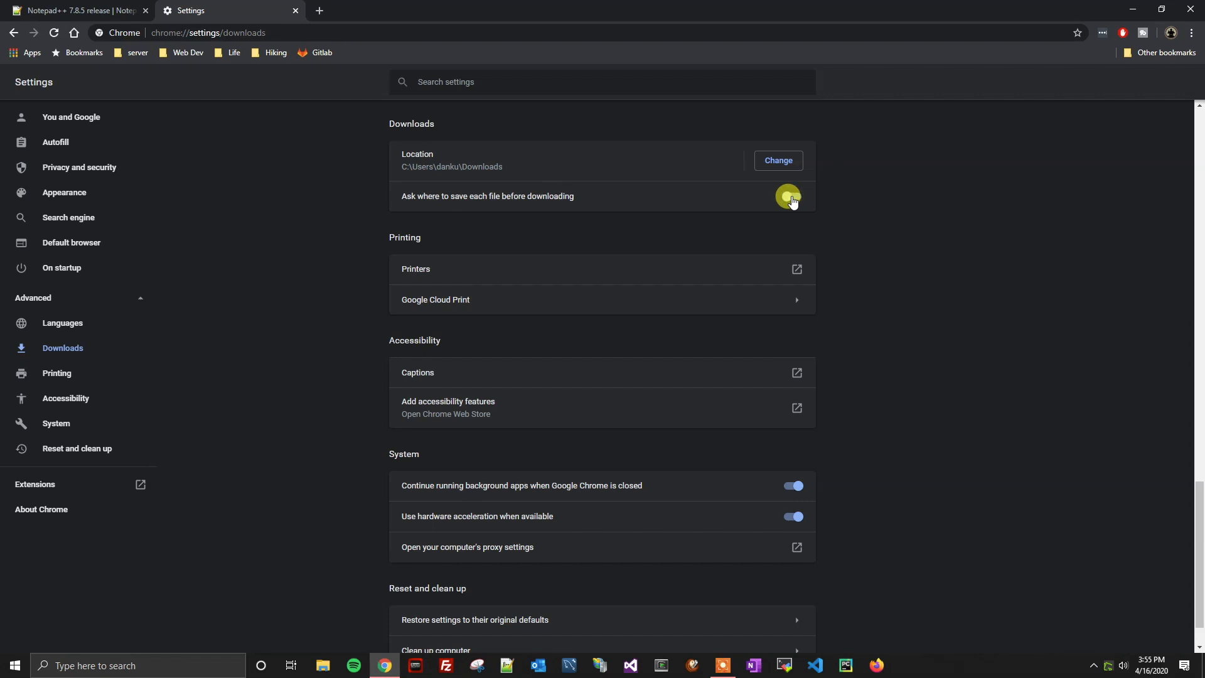
Switch off 'Ask where to save each file' and download the 32-bit installer again without a prompt
click(791, 196)
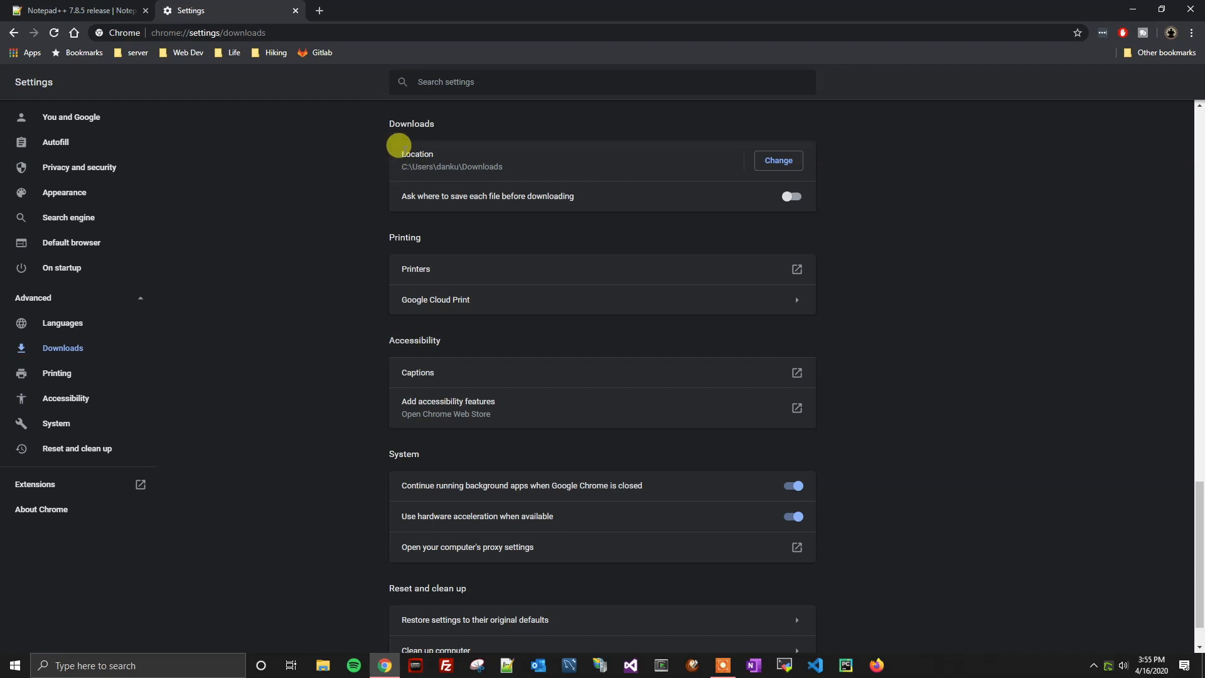
mouse_move(430, 155)
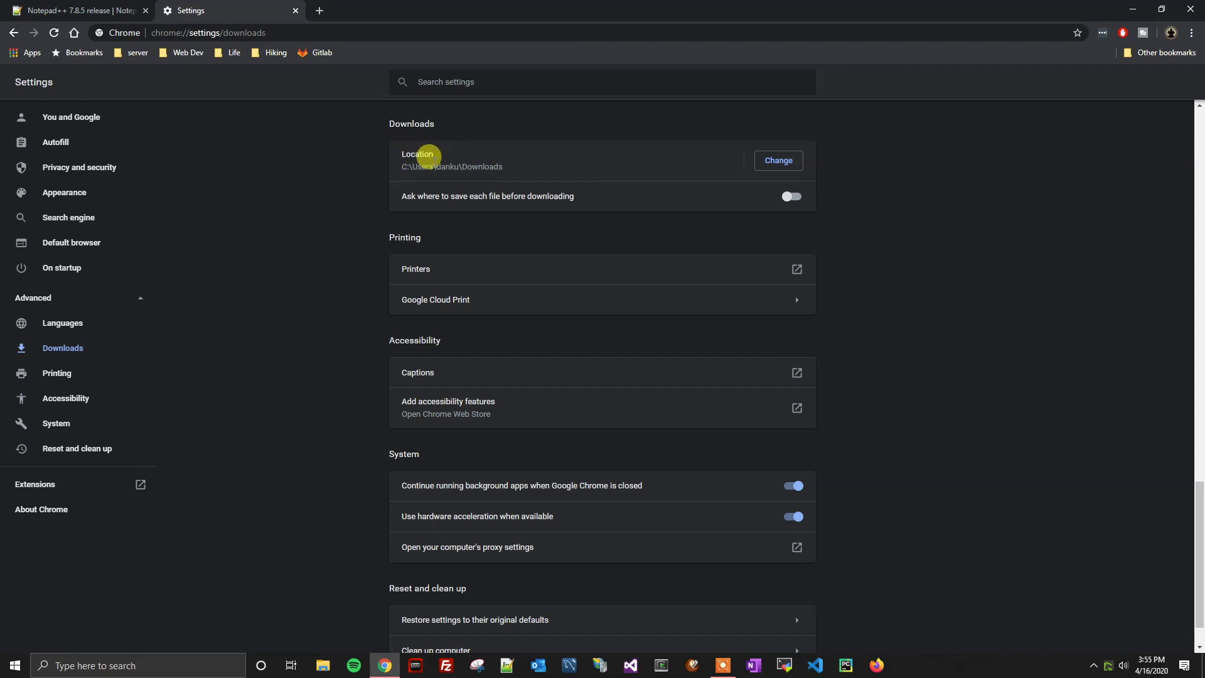
mouse_move(544, 177)
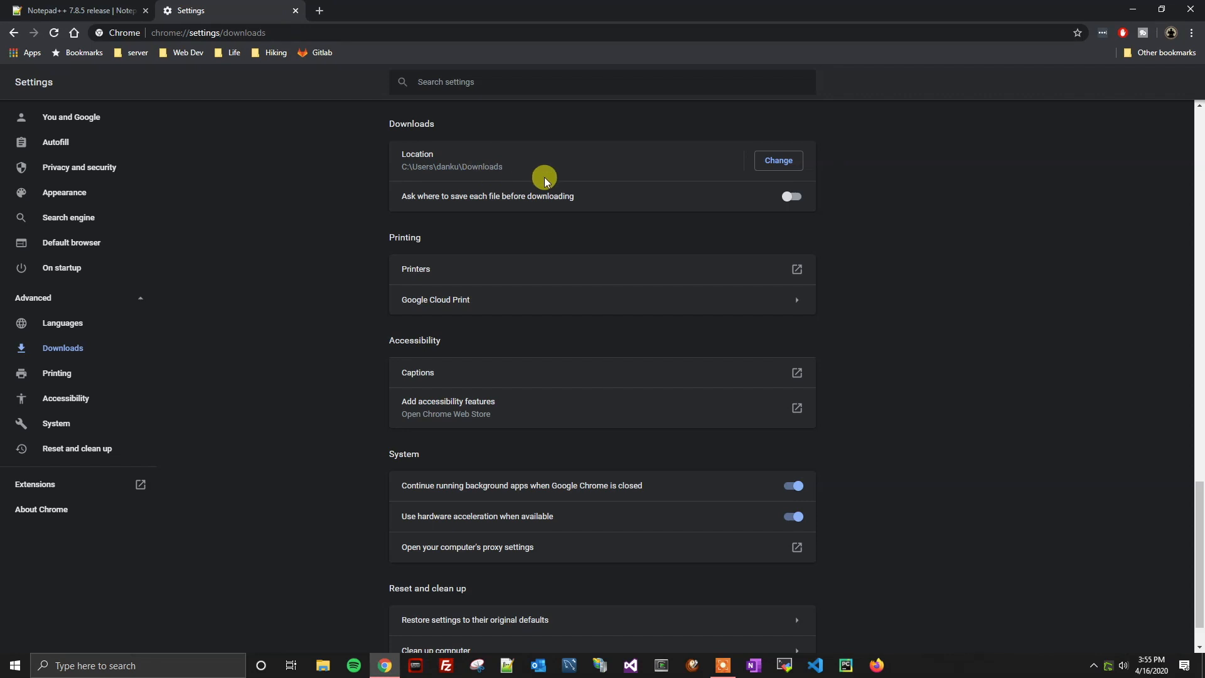
mouse_move(521, 151)
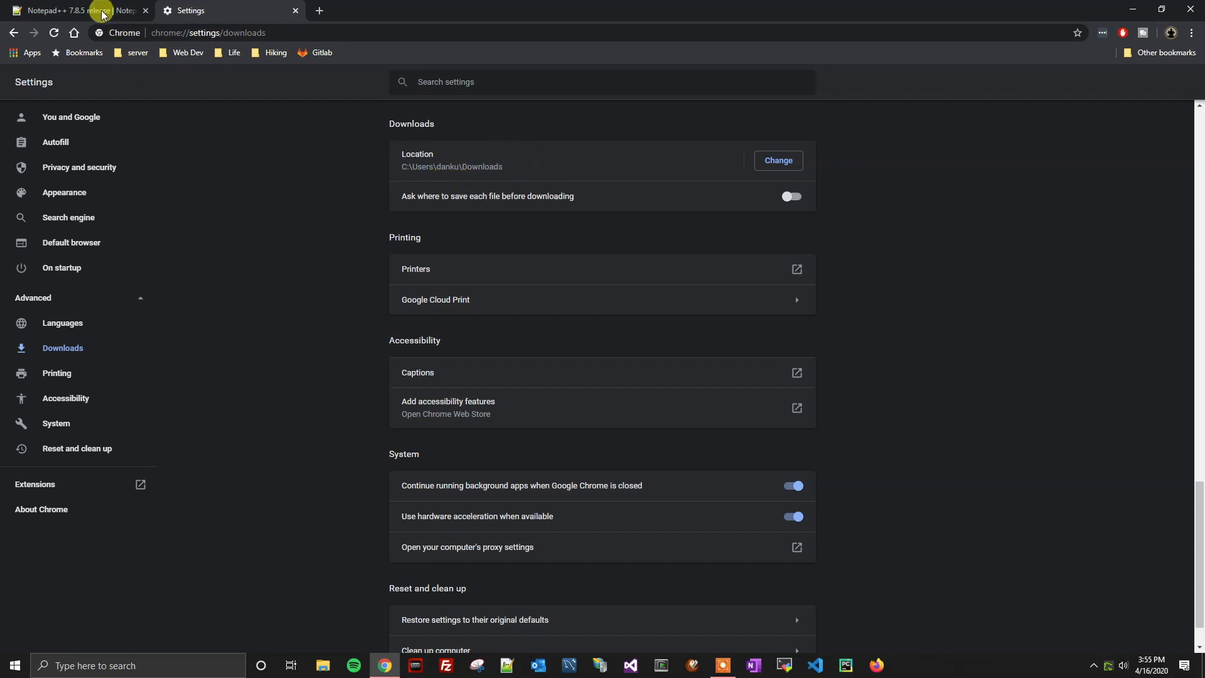
click(77, 10)
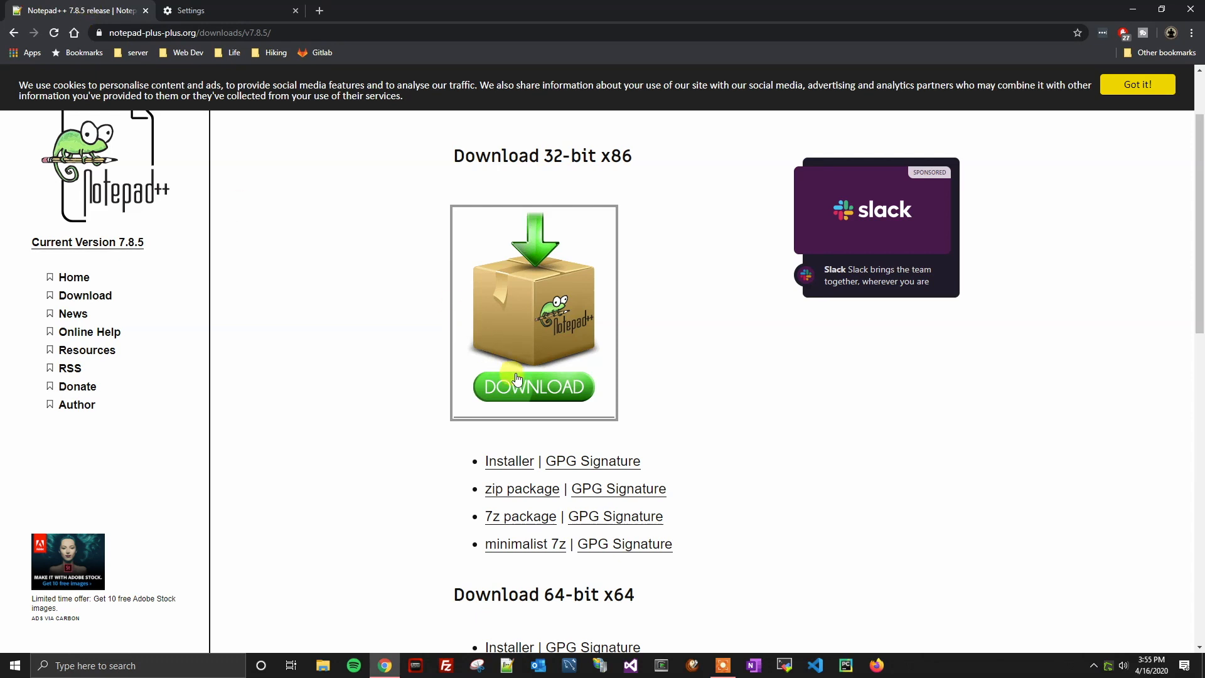
click(533, 387)
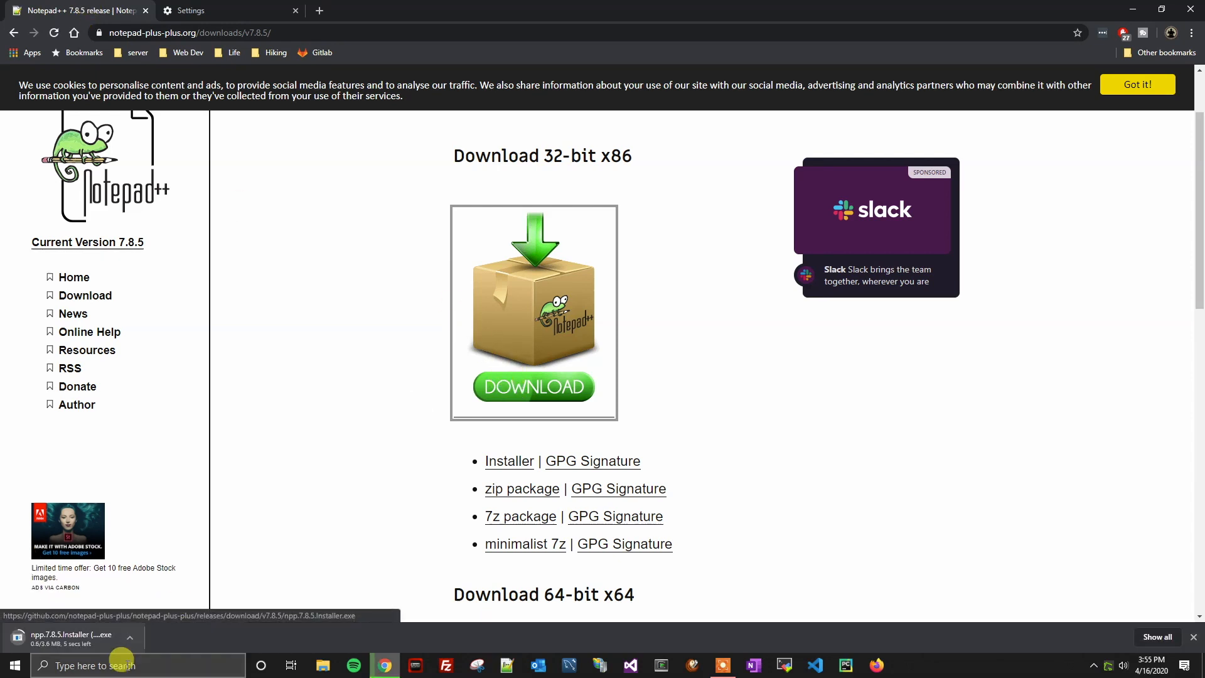